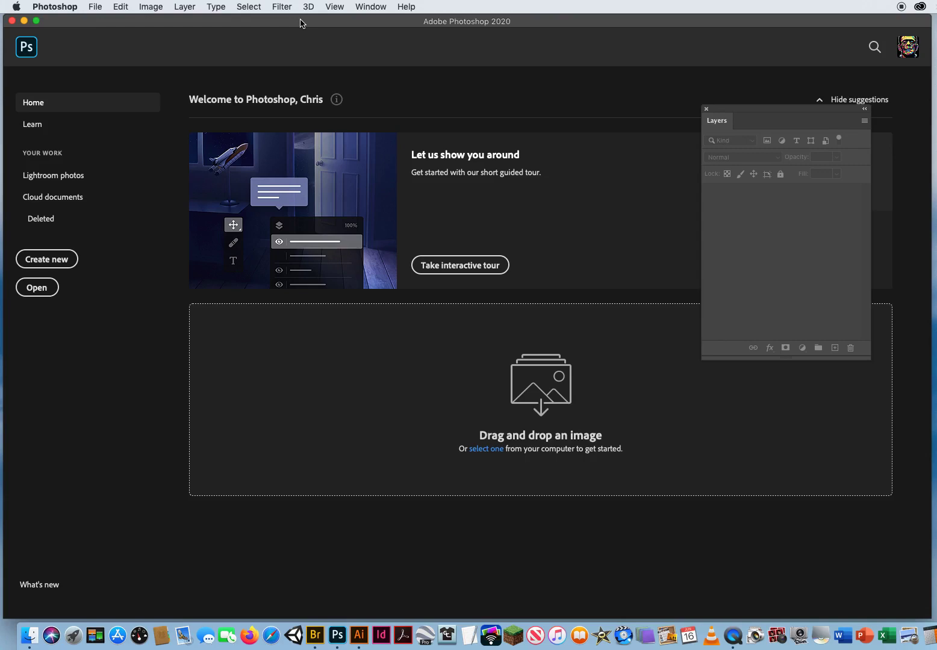
mouse_move(79, 21)
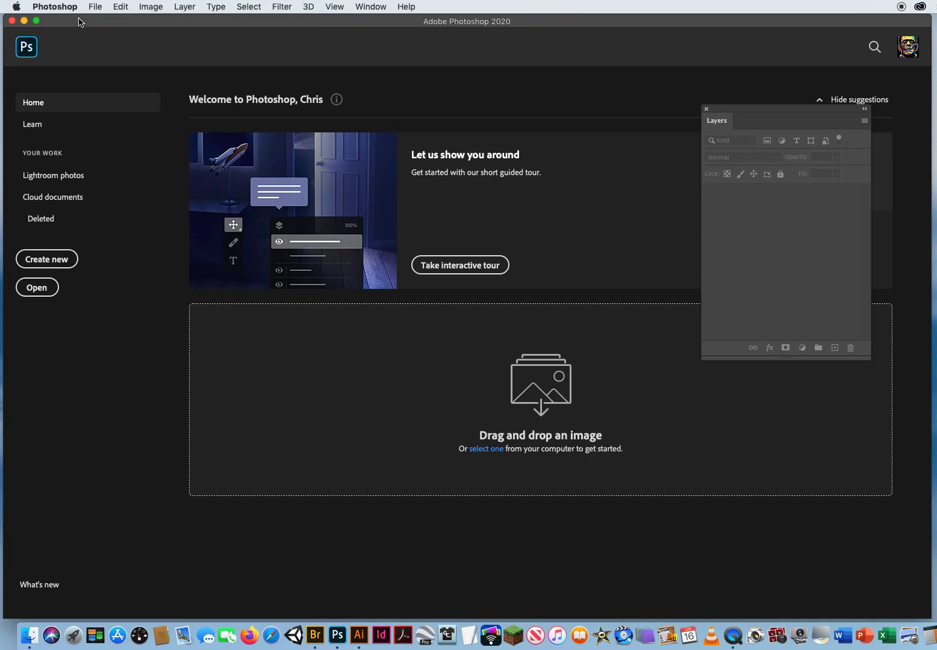
mouse_move(570, 208)
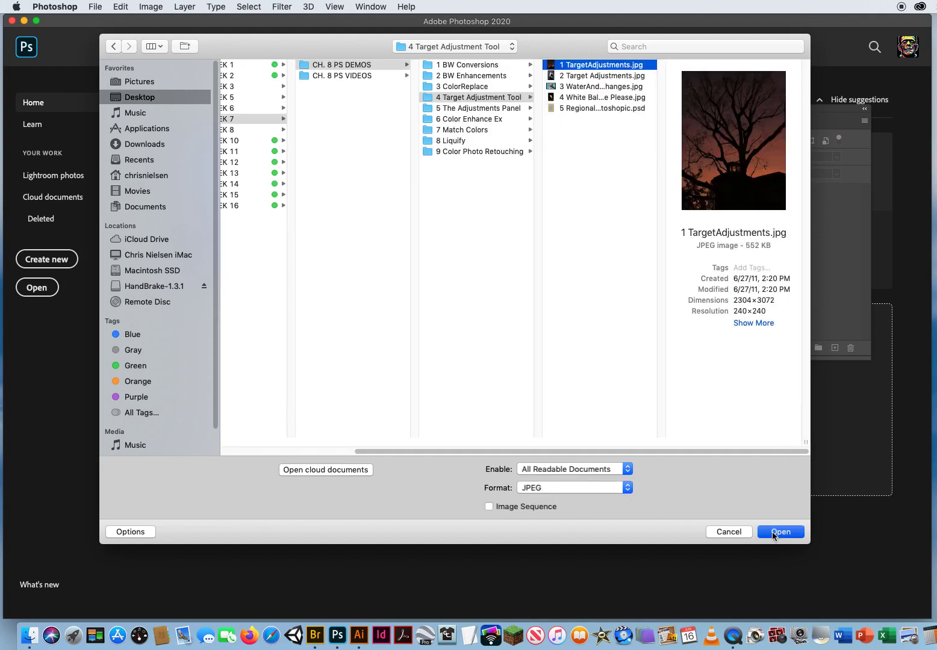
Step: Load the TargetAdjustments tree photo and duplicate its Background as Layer 1
left_click(780, 531)
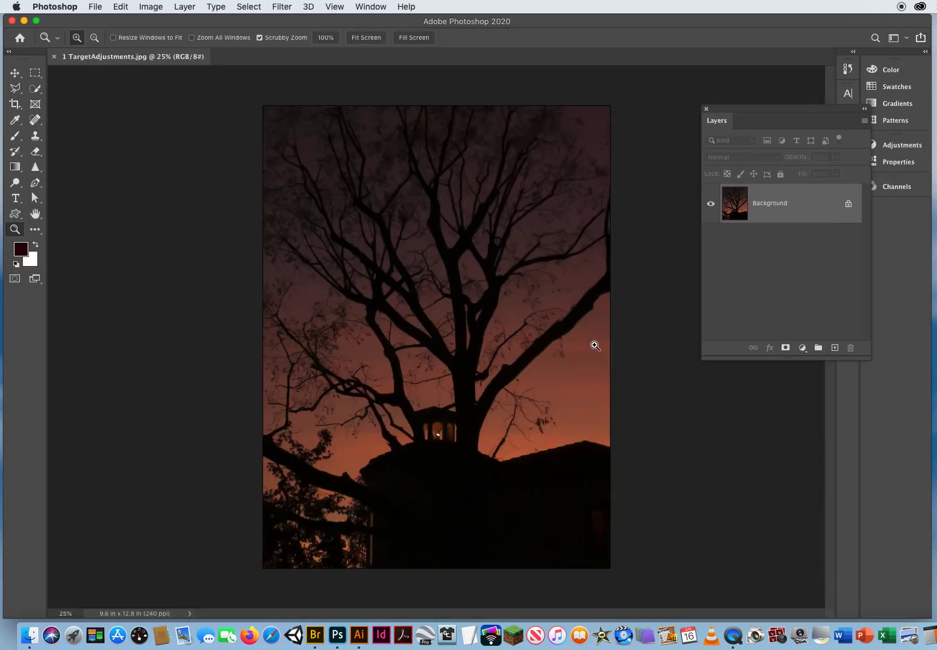
key("cmd+j")
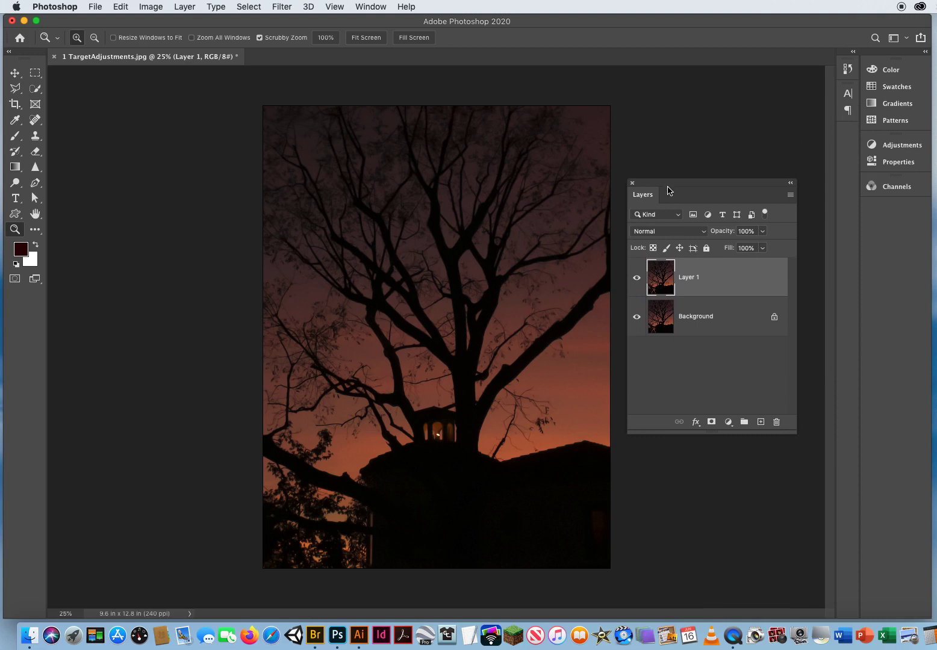
left_click(900, 144)
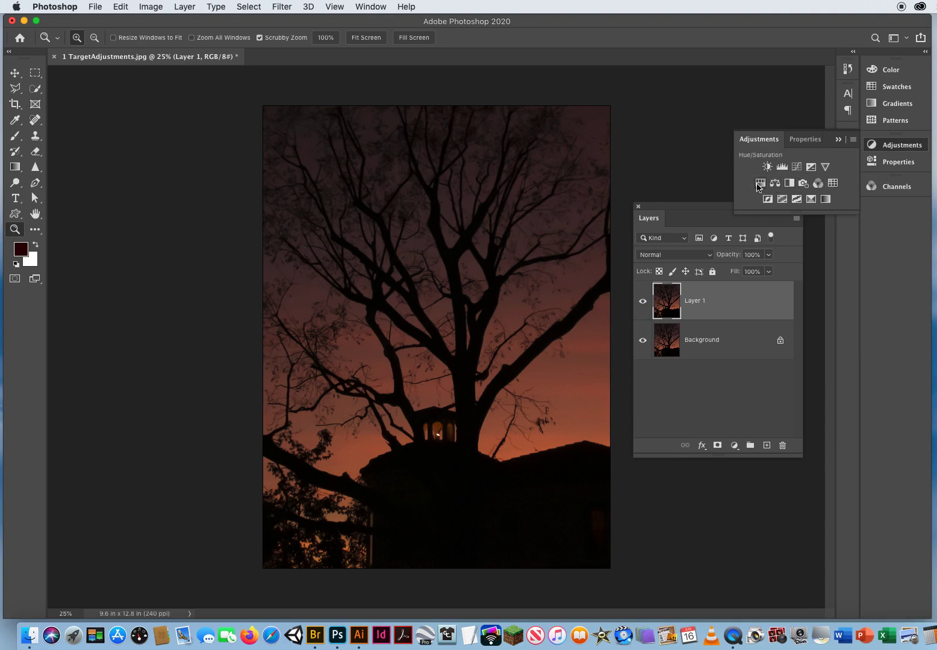
mouse_move(759, 182)
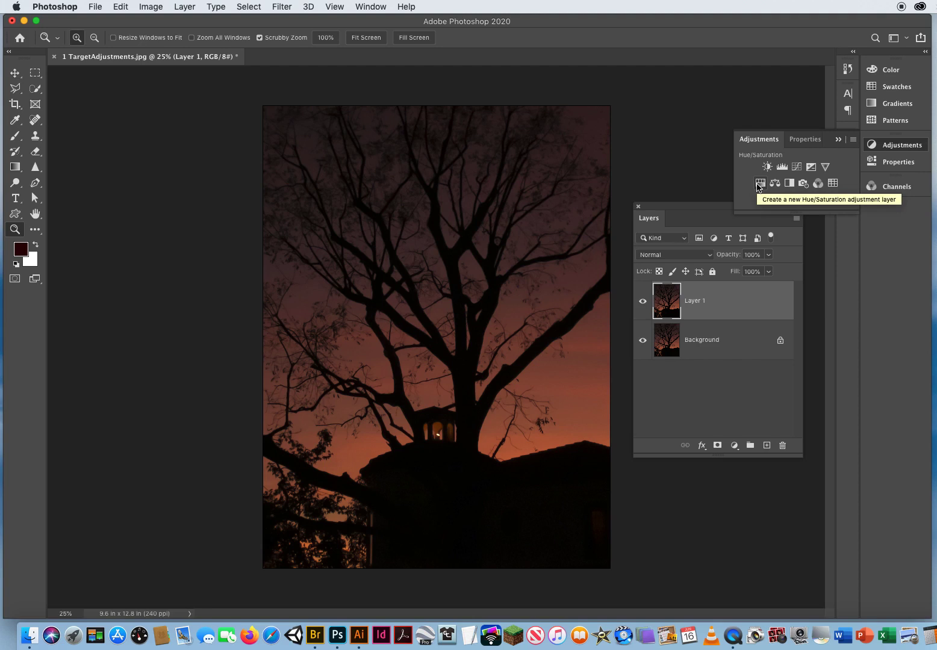
Step: Add a Hue/Saturation adjustment layer above the duplicated background
left_click(758, 183)
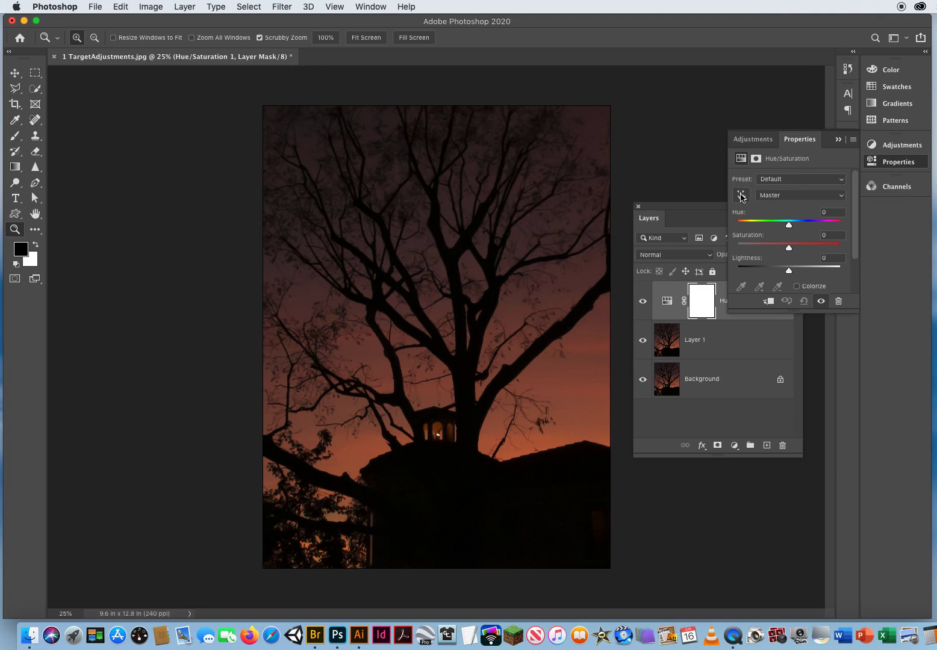
mouse_move(742, 194)
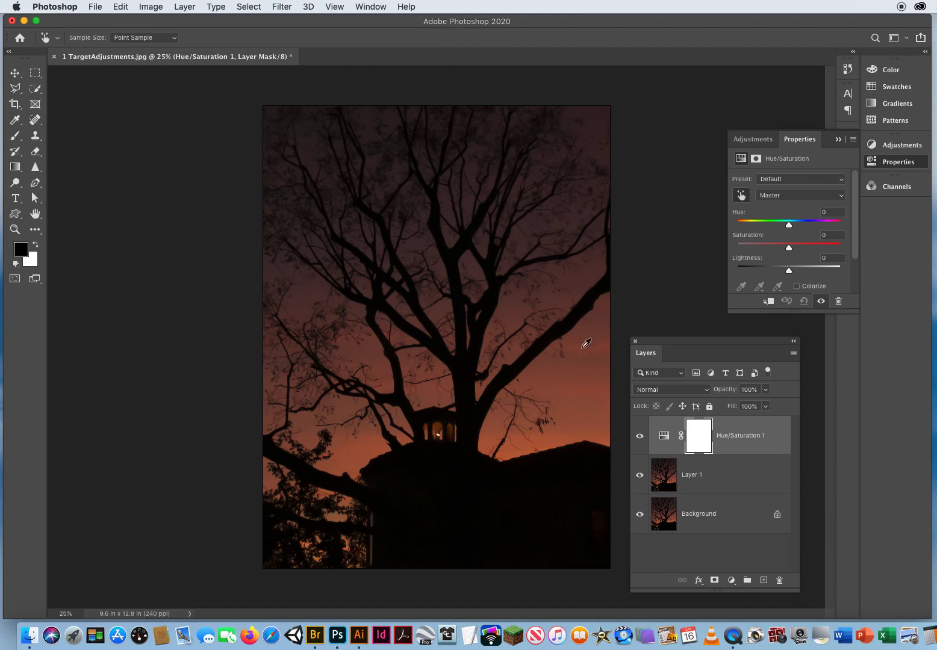
mouse_move(546, 385)
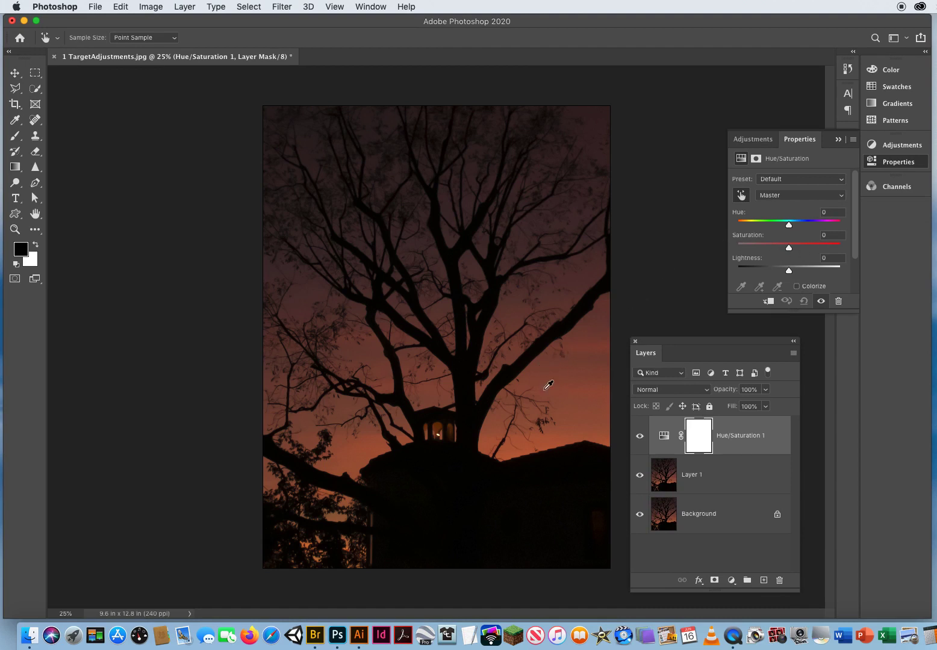
mouse_move(543, 373)
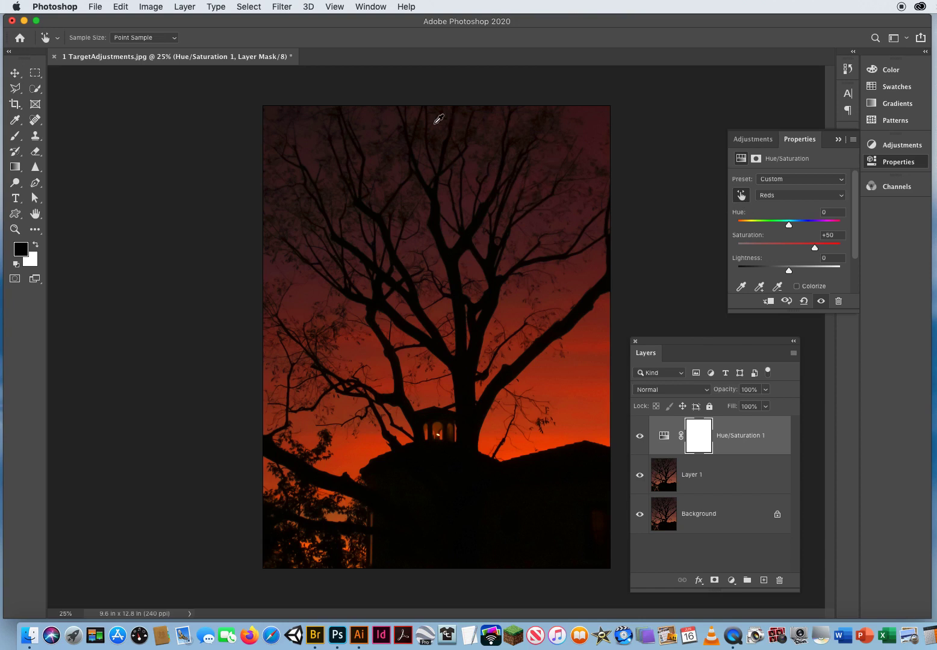
mouse_move(354, 192)
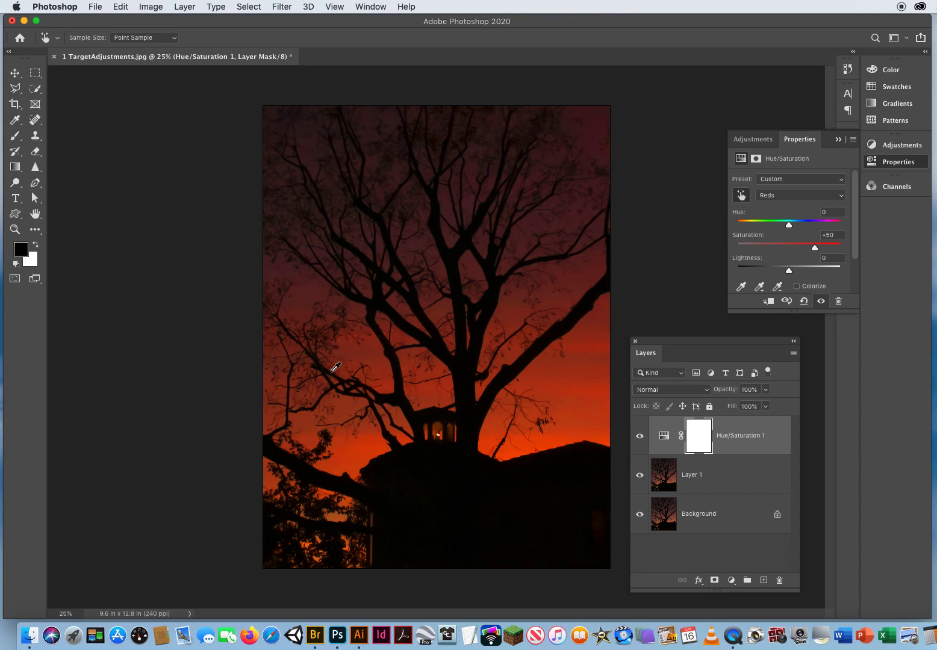
mouse_move(335, 423)
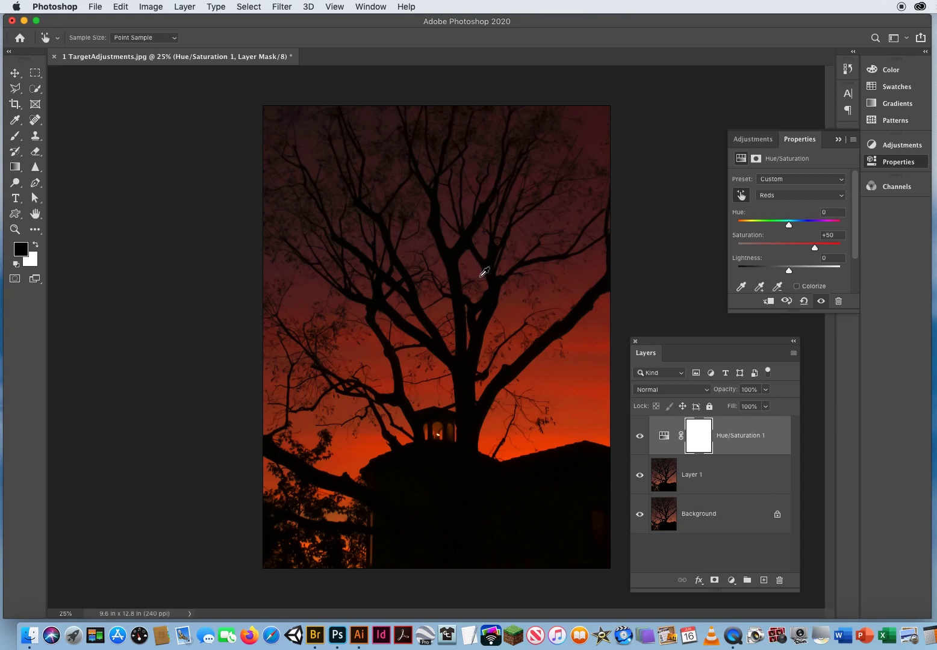
mouse_move(531, 379)
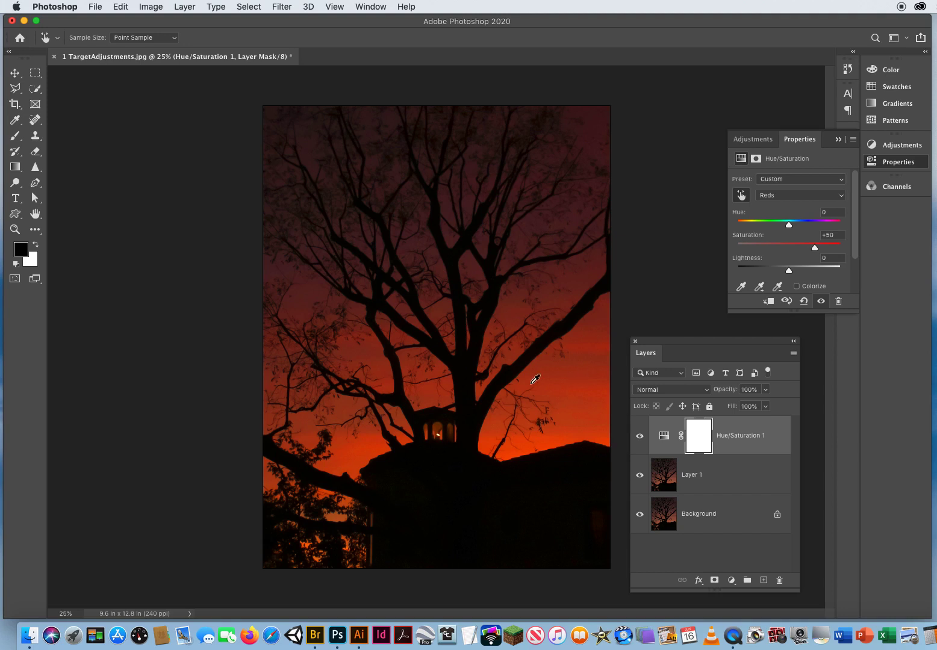
mouse_move(556, 354)
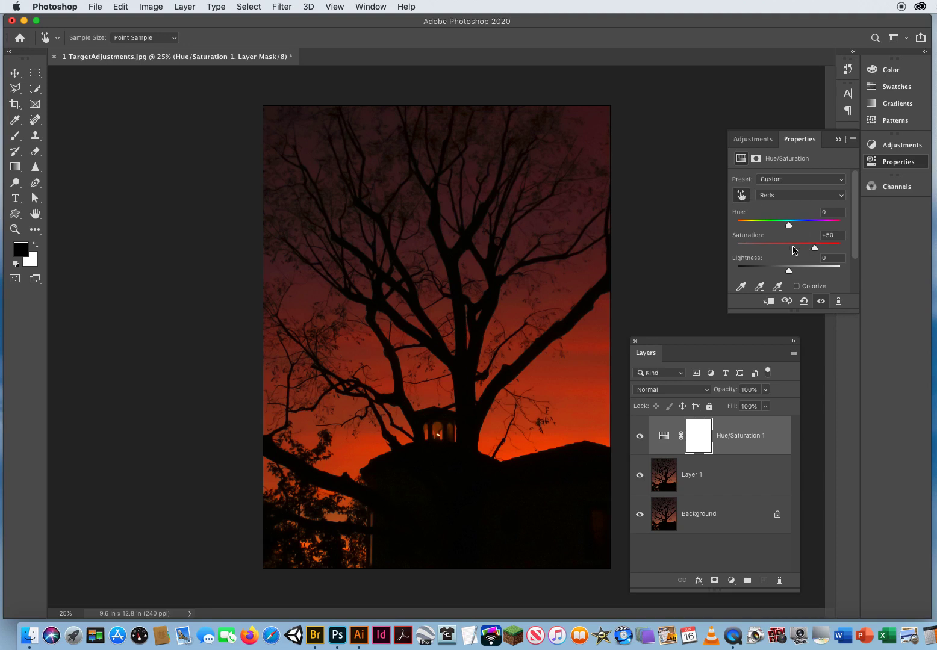
mouse_move(729, 255)
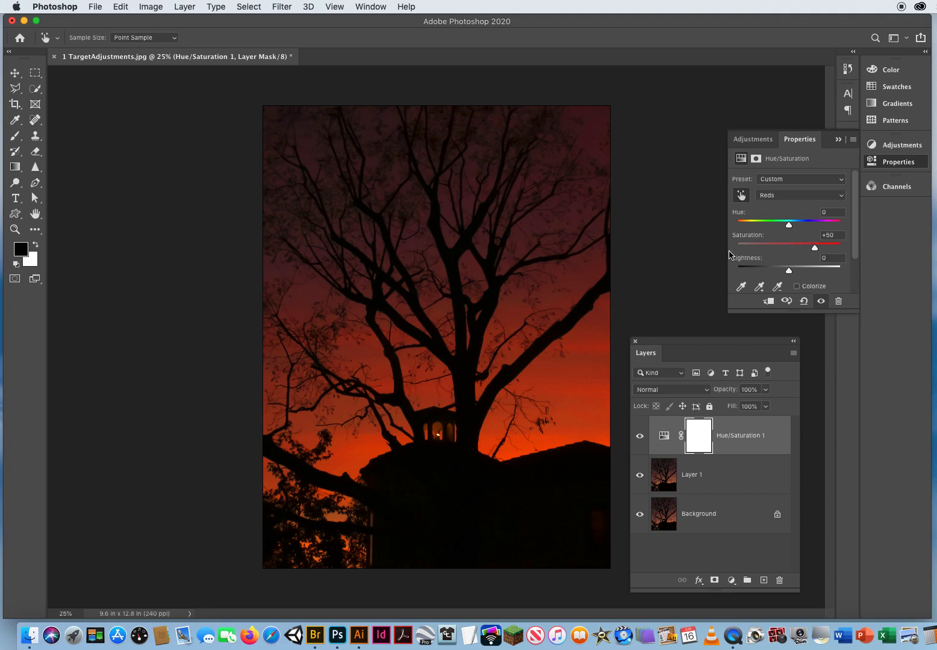
mouse_move(571, 375)
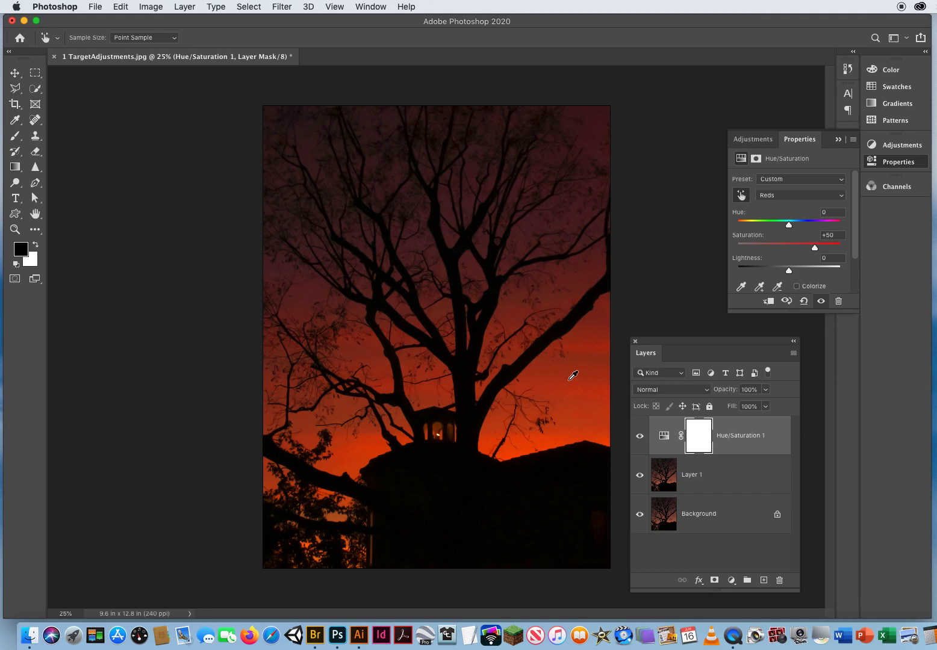
mouse_move(680, 294)
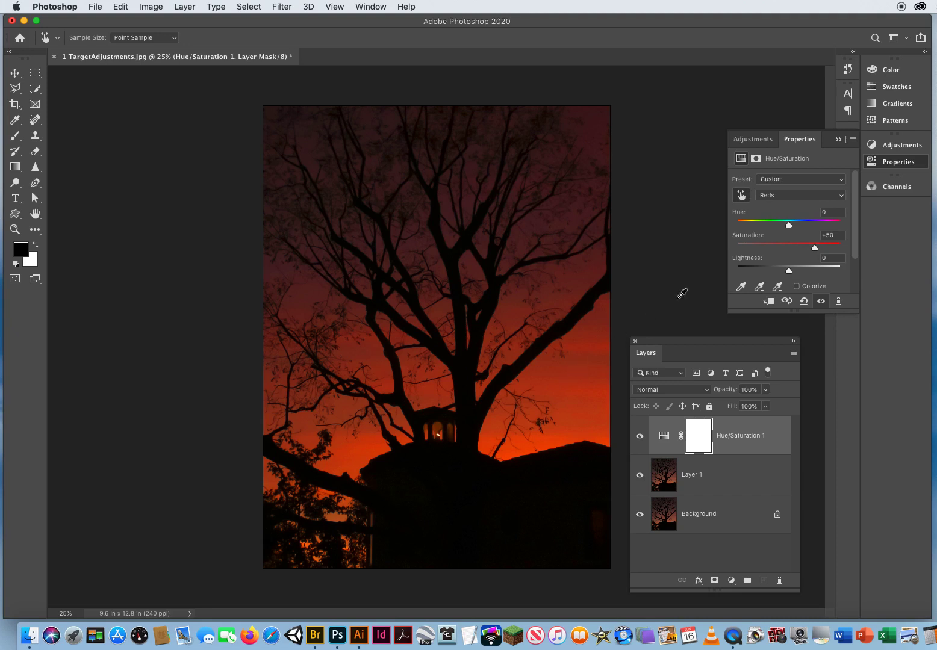
mouse_move(566, 378)
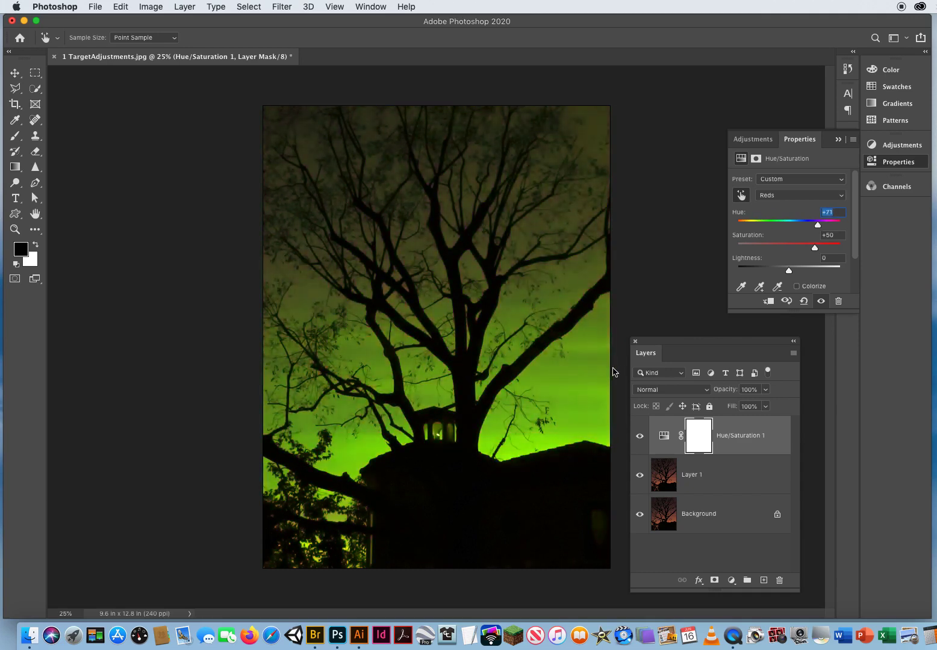
Step: Drag the Targeted Adjustment Tool on the sky to set Reds Hue +84, turning it green
left_click_drag(817, 224, 820, 224)
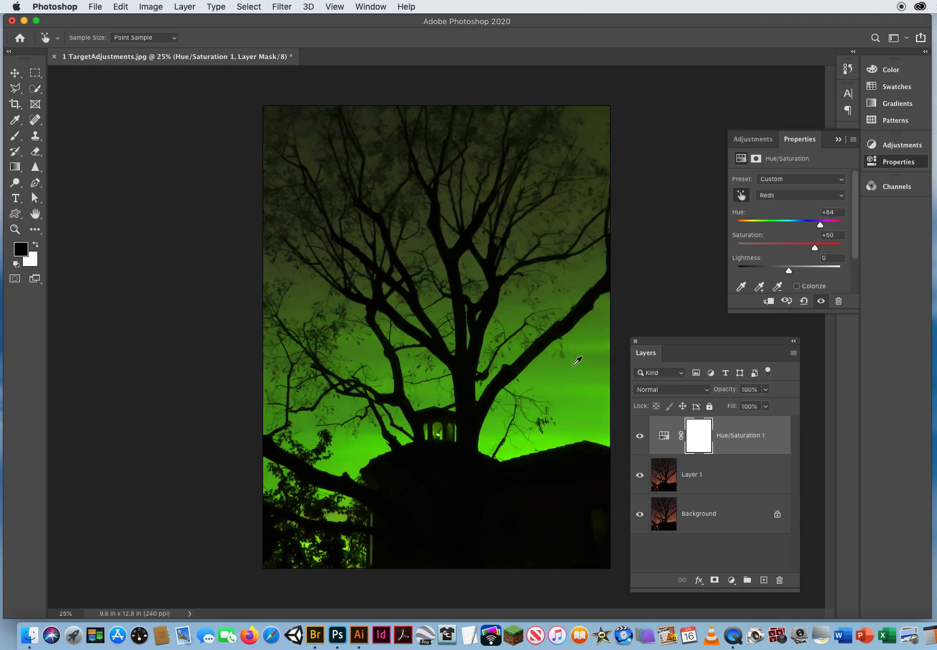
mouse_move(180, 236)
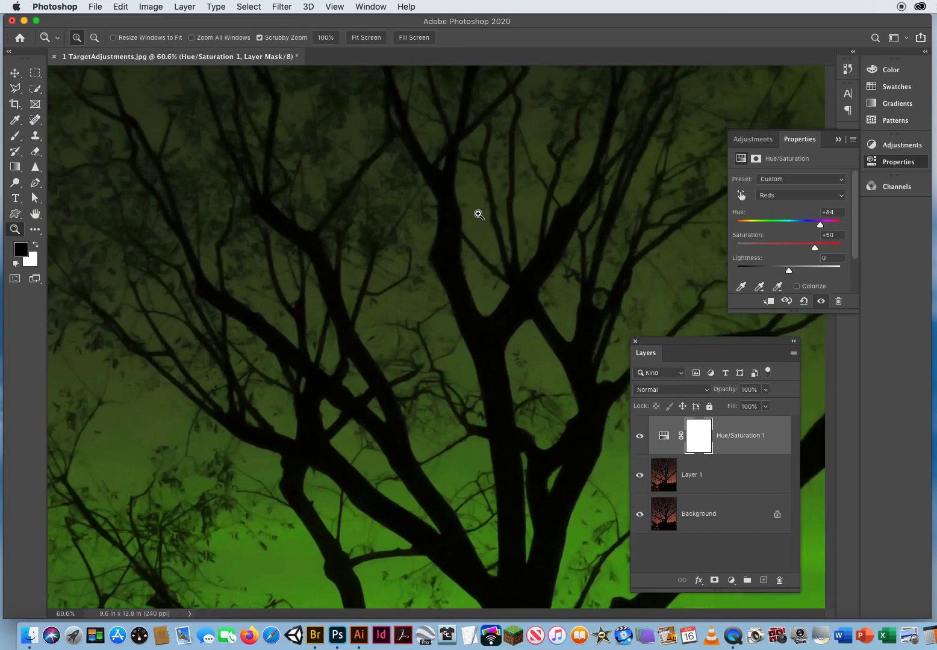
left_click(480, 214)
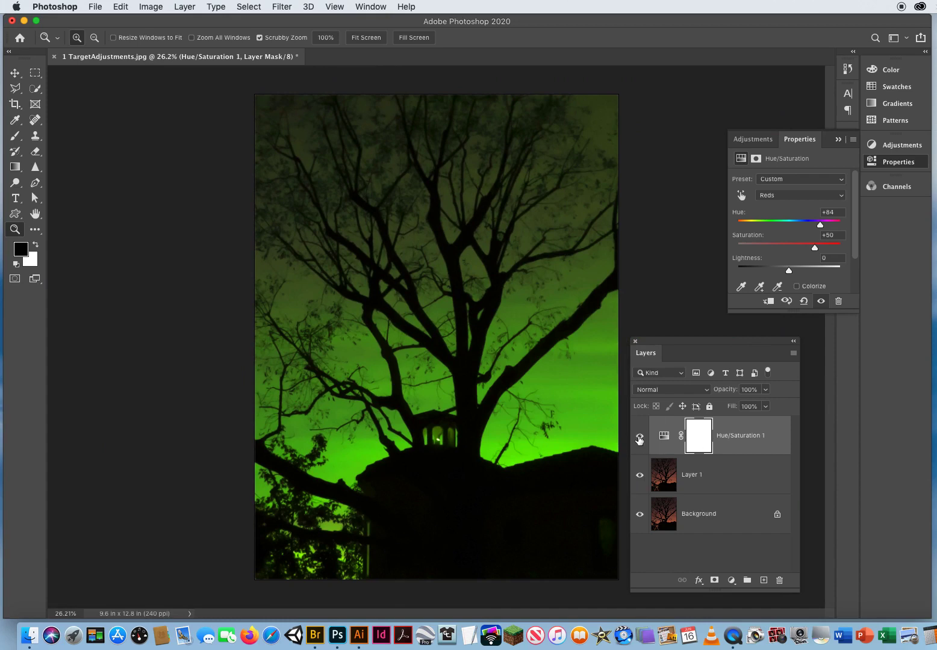
left_click(640, 435)
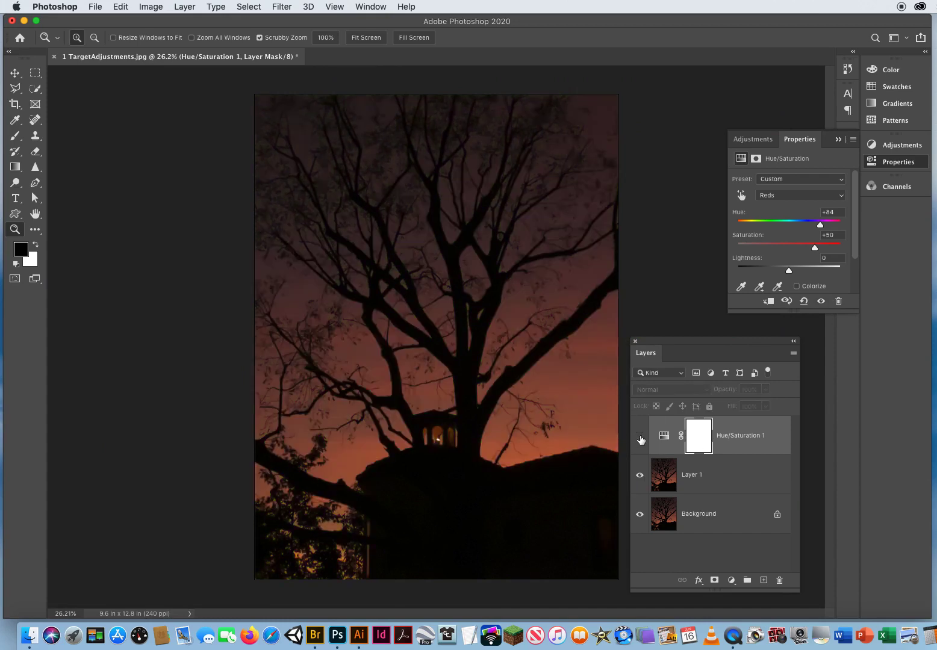
left_click(640, 437)
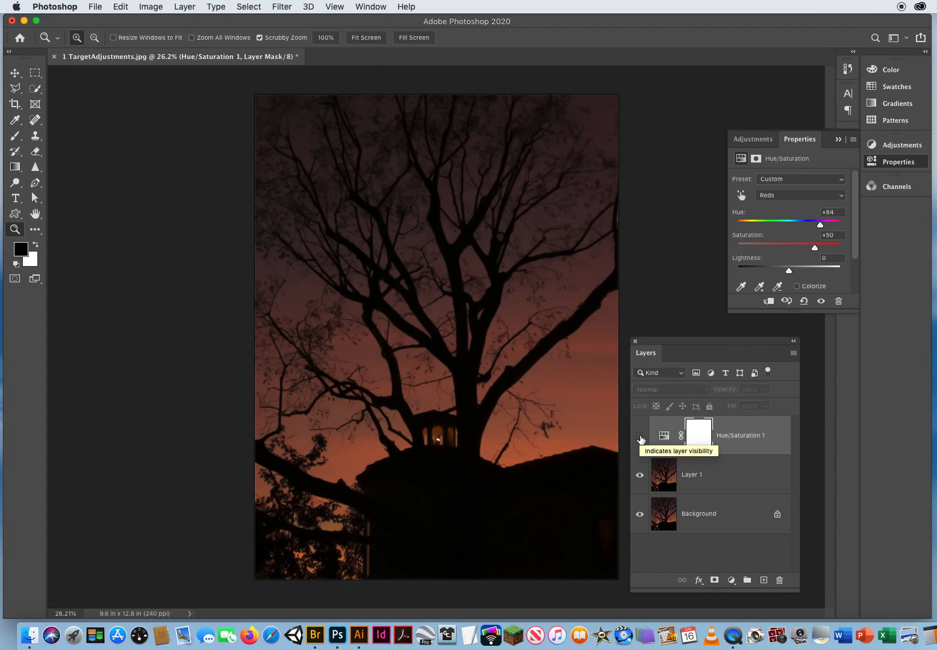
left_click(639, 435)
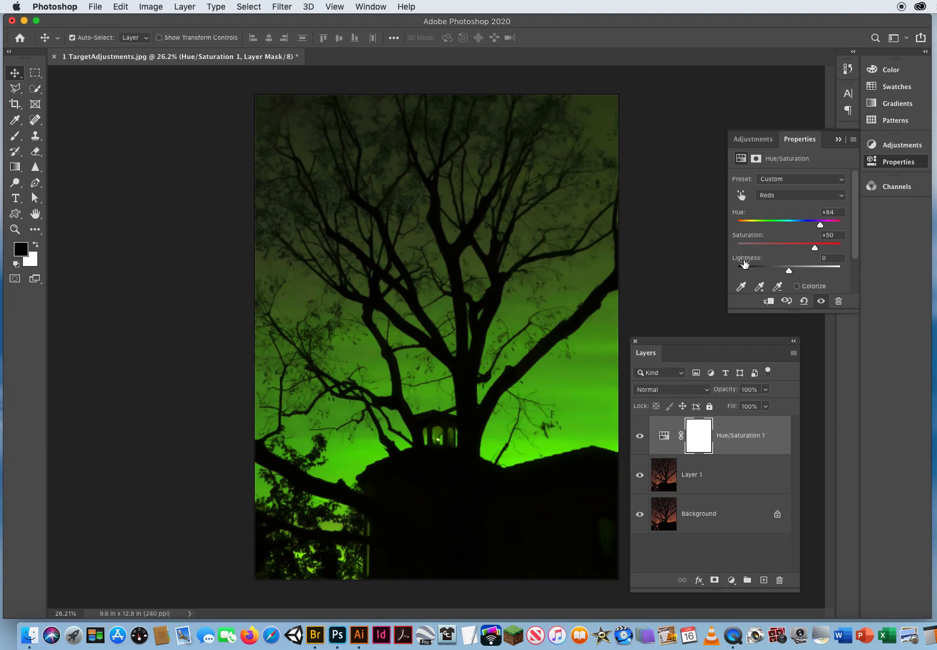
Step: Put away the Adjustments/Properties panel group, leaving only the Layers panel
left_click(753, 140)
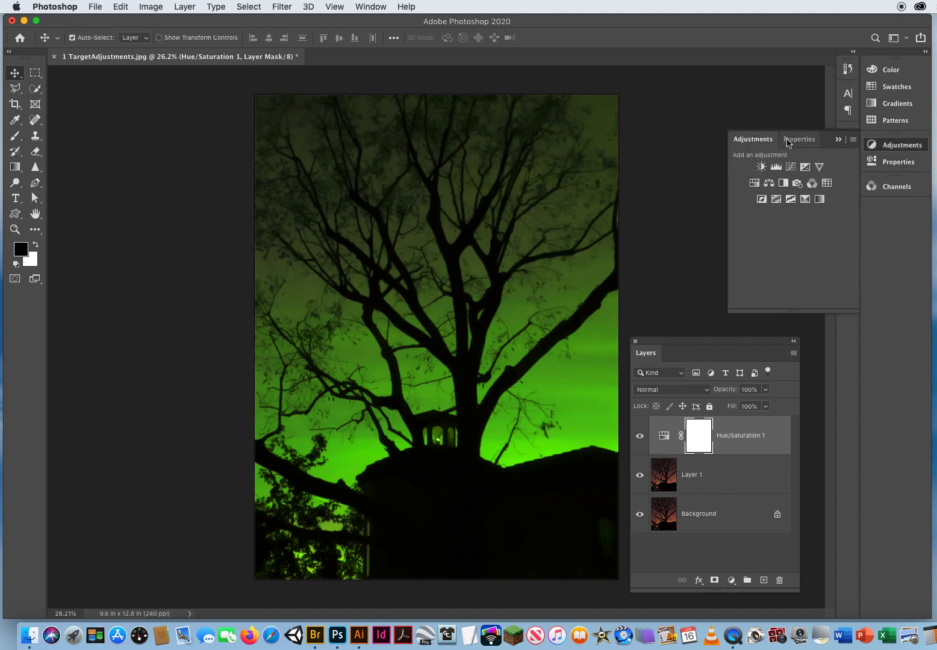
left_click(800, 140)
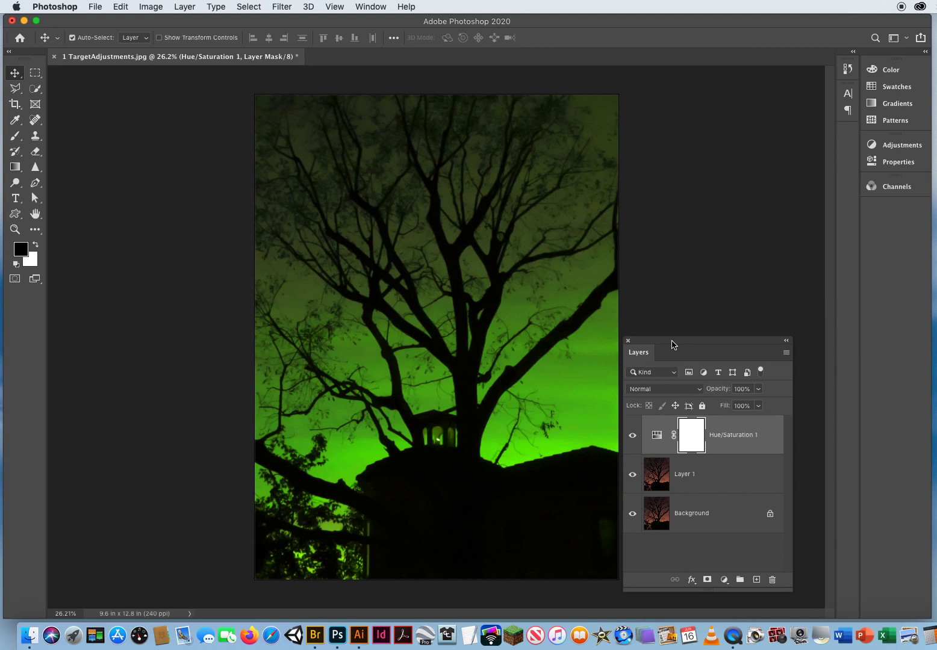
mouse_move(572, 219)
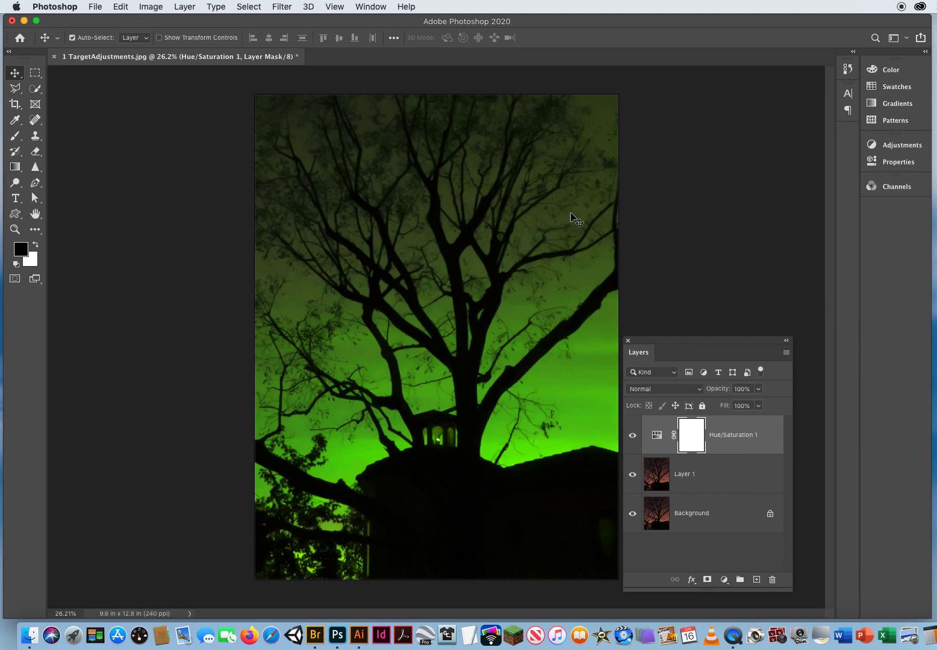
mouse_move(677, 210)
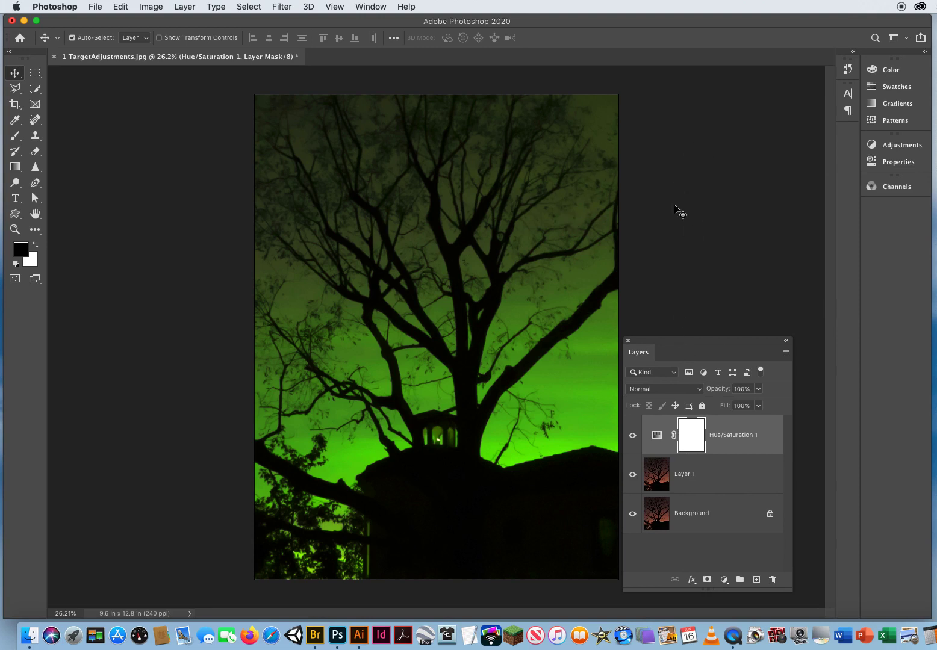
mouse_move(392, 167)
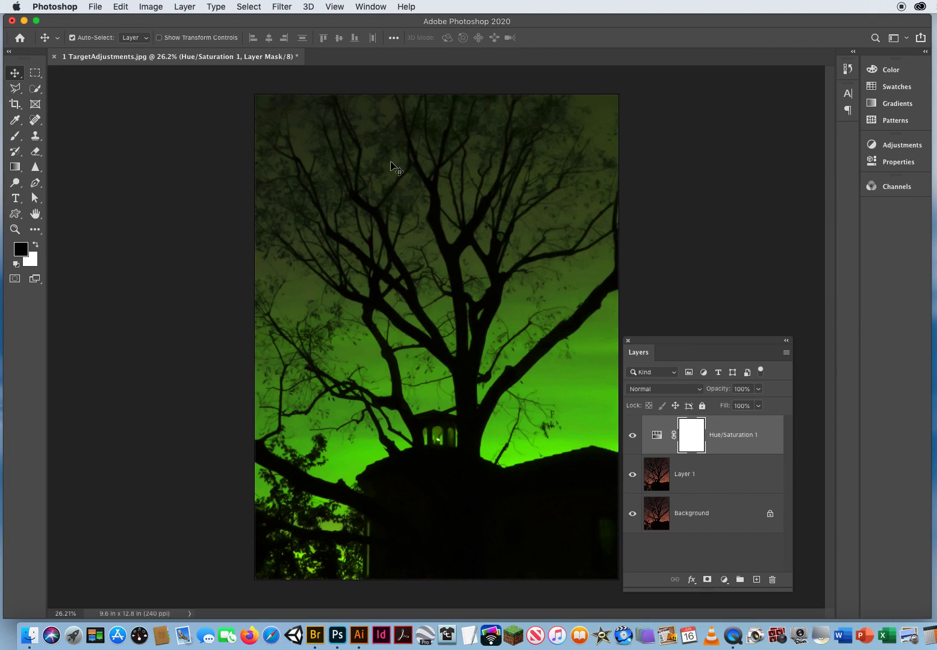
mouse_move(678, 232)
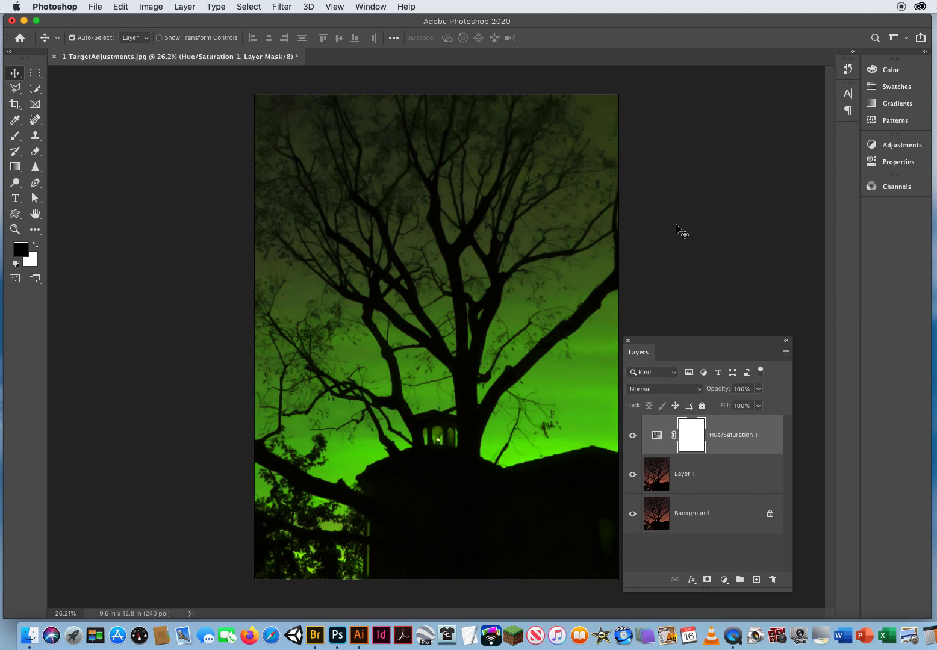